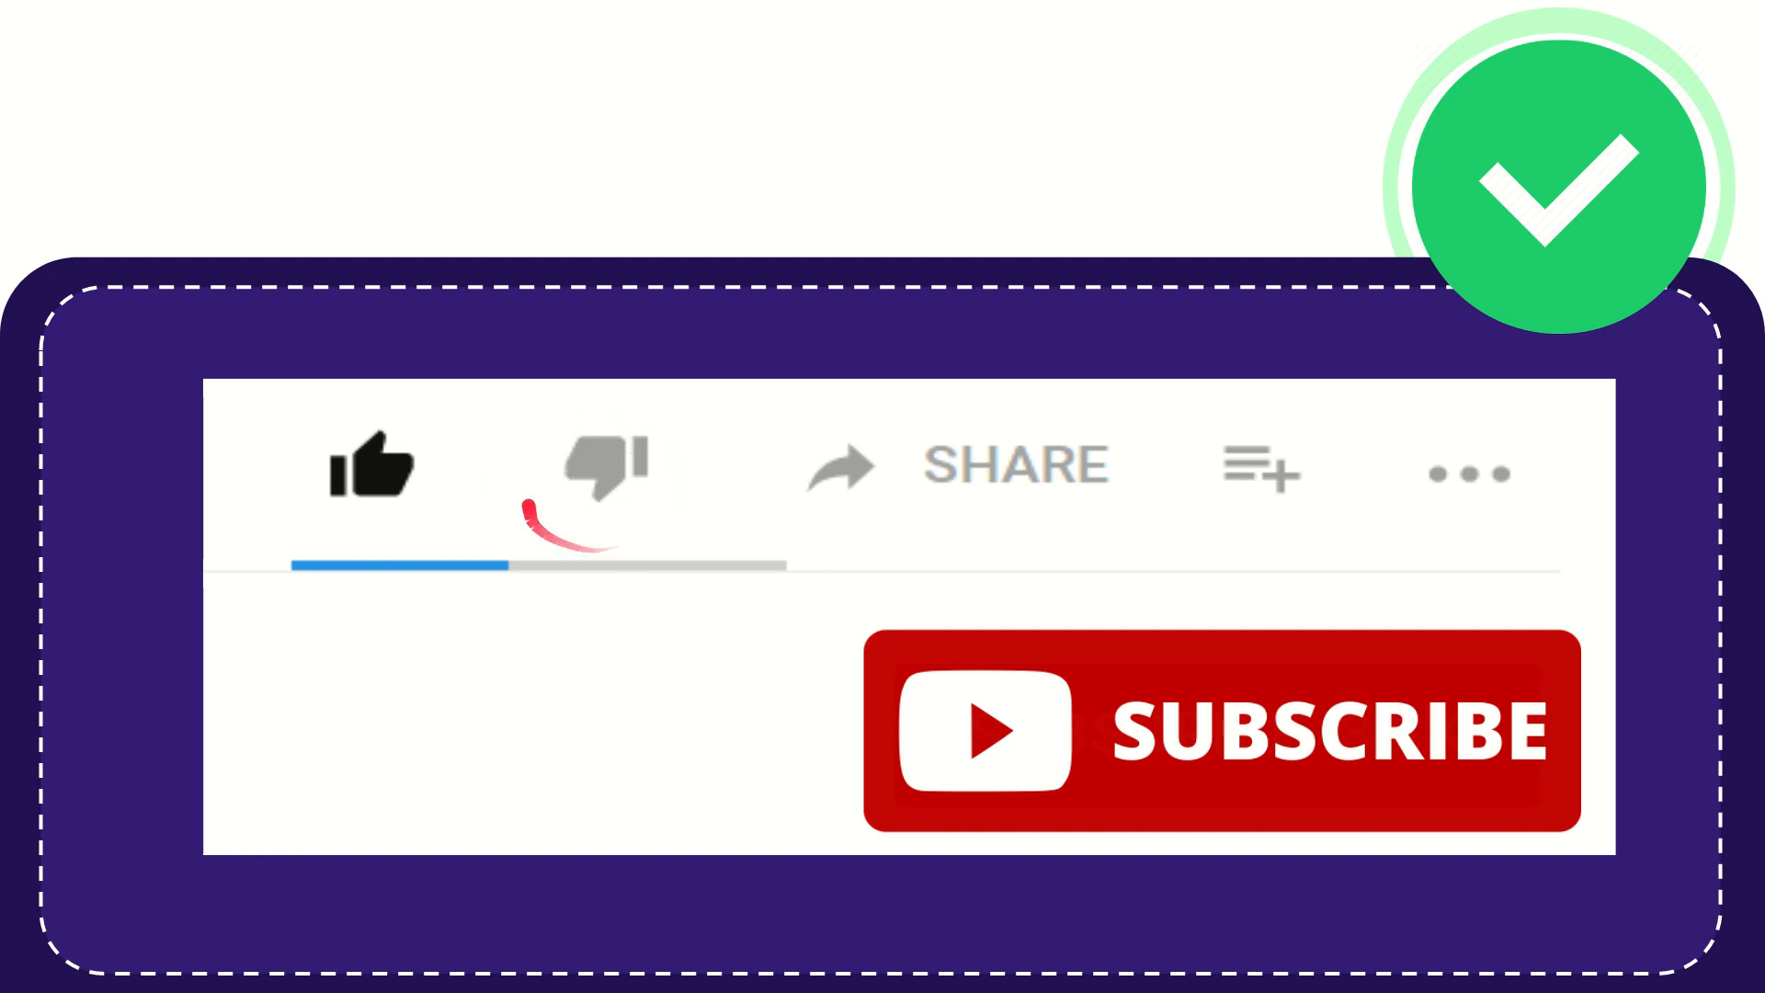
{"action": "left_click", "coordinate": [602, 467]}
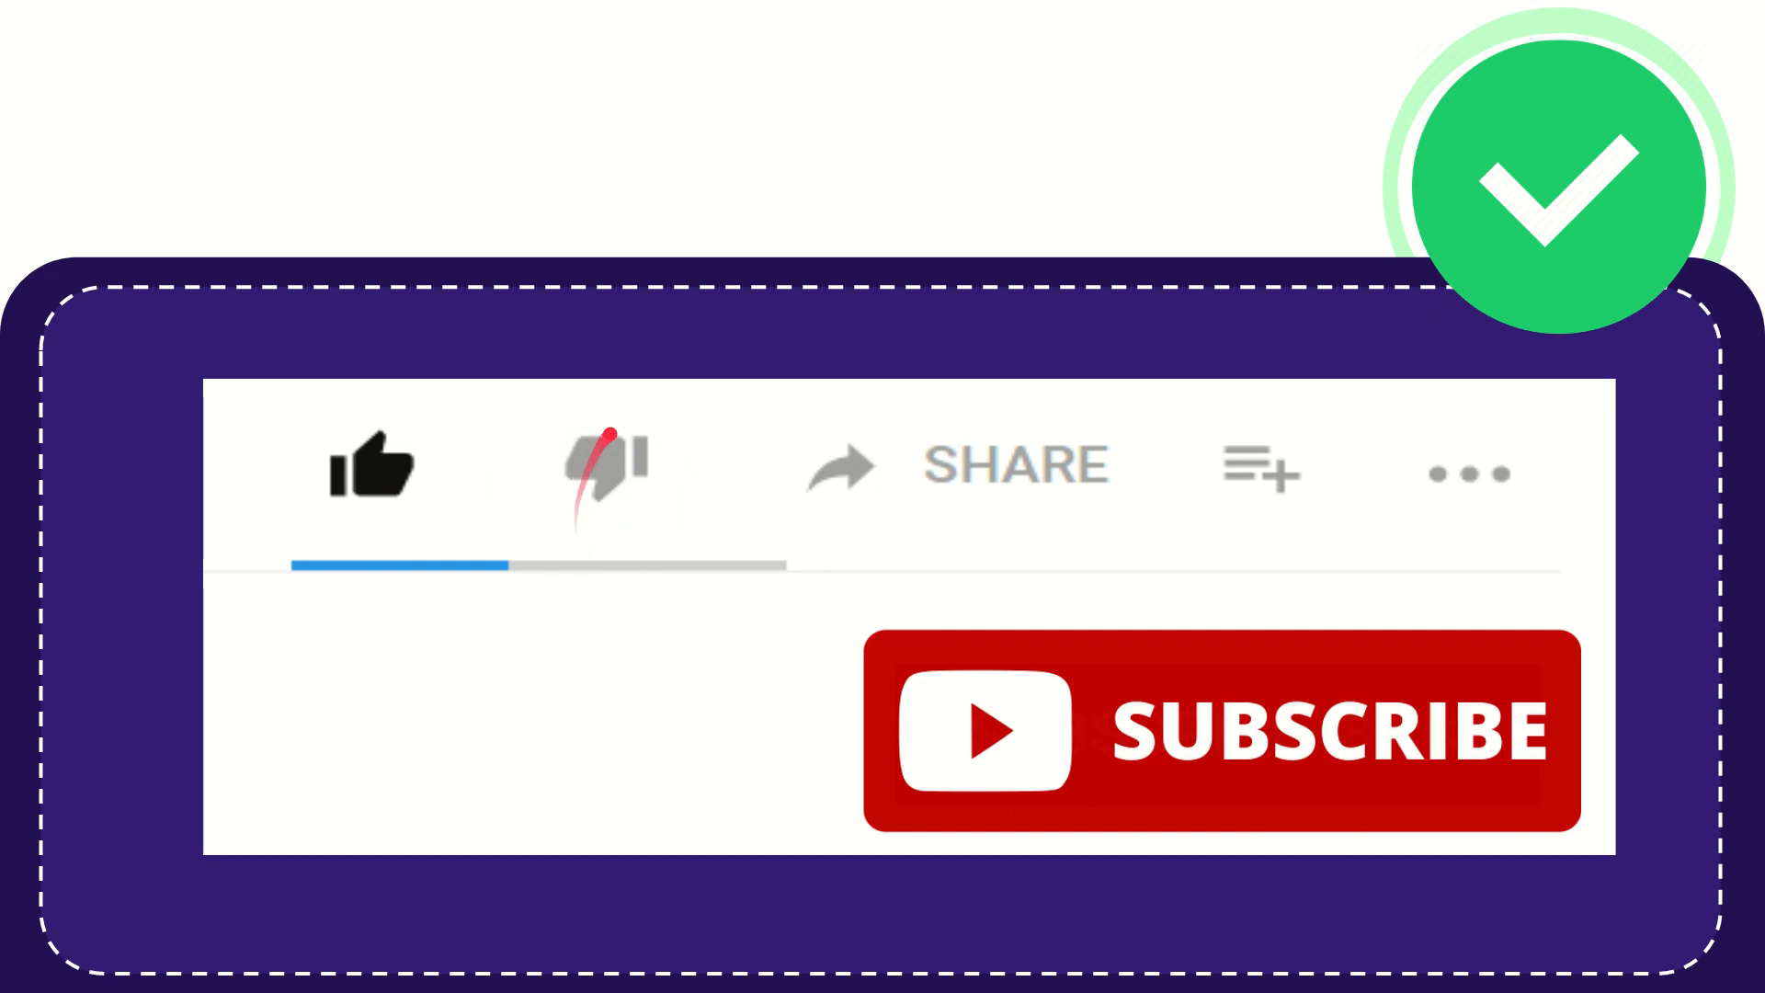